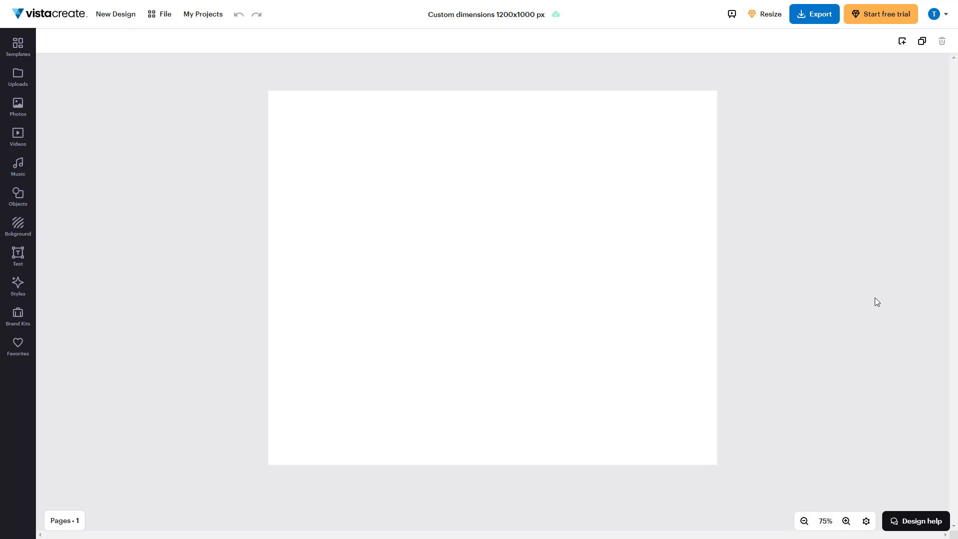
pyautogui.moveTo(436, 214)
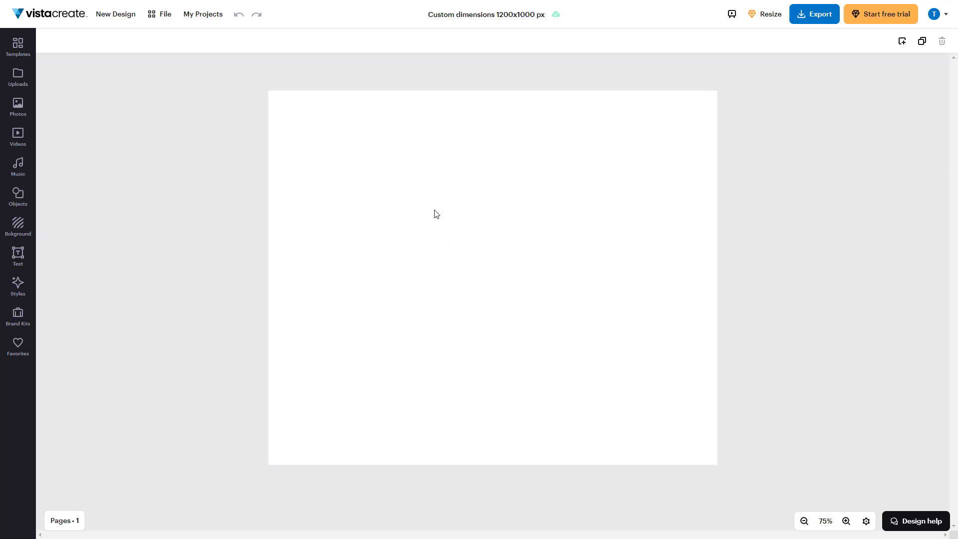
pyautogui.moveTo(450, 229)
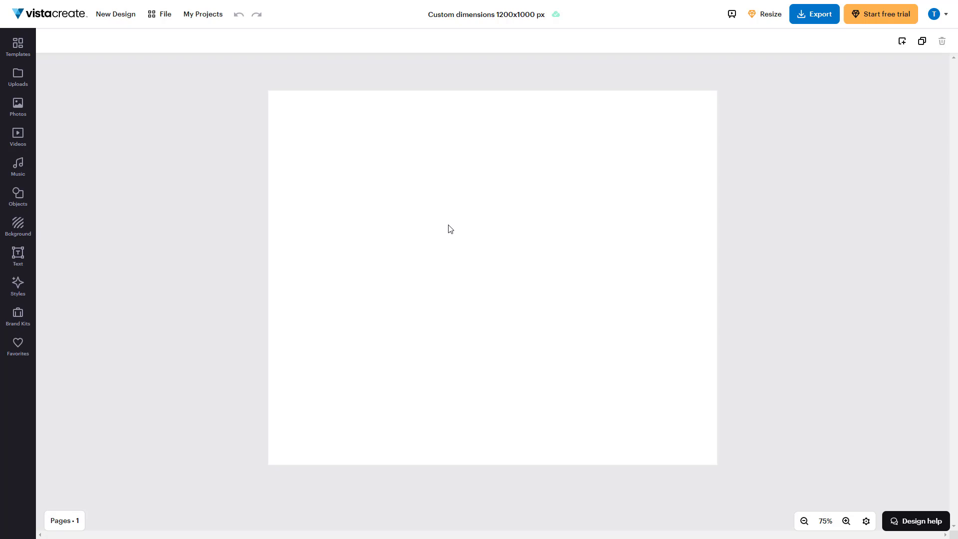
pyautogui.moveTo(455, 249)
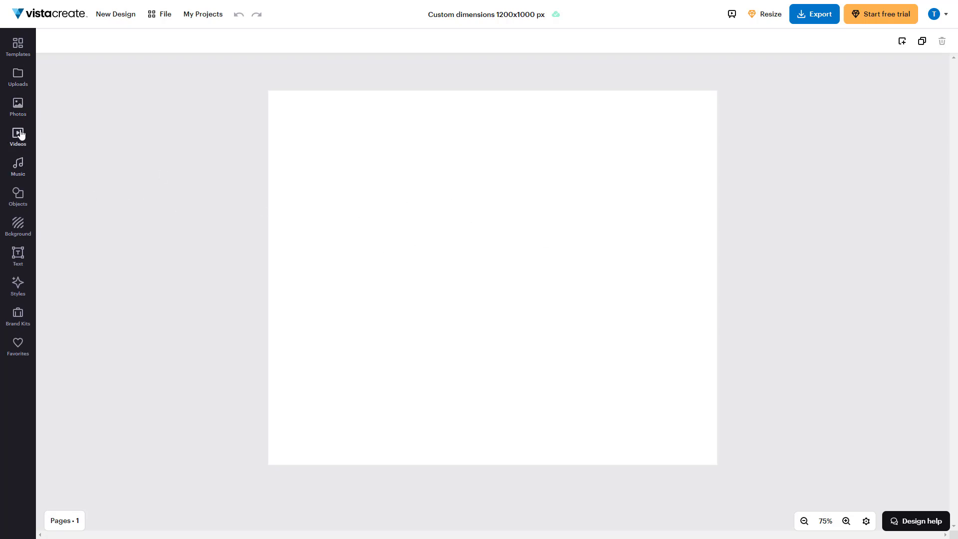
# Add a green square from the Objects panel's Shapes onto the first page
pyautogui.click(18, 195)
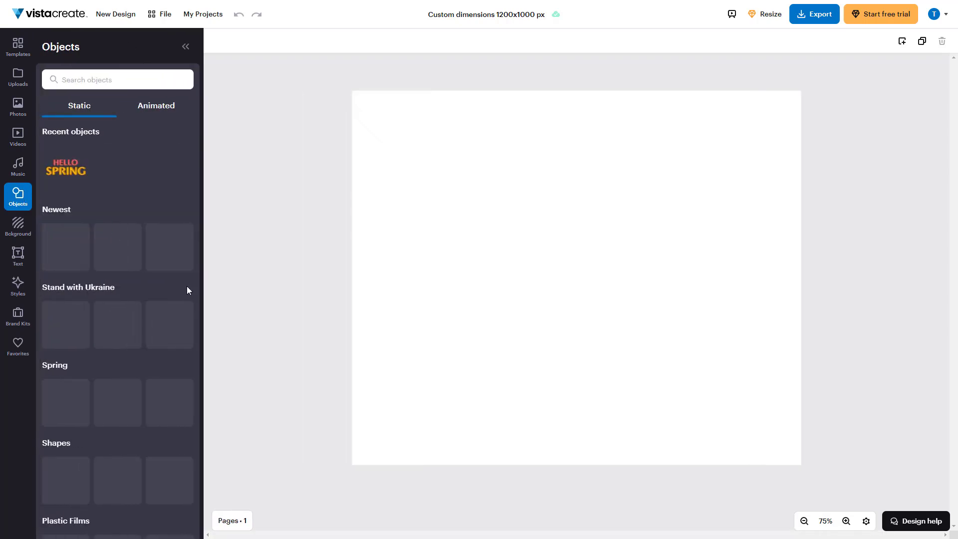
pyautogui.scroll(-3)
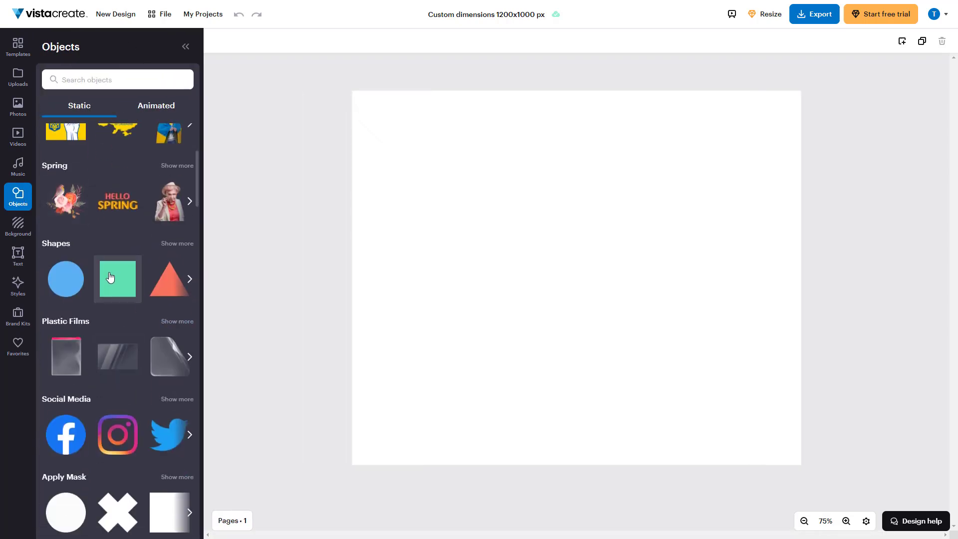
pyautogui.click(116, 279)
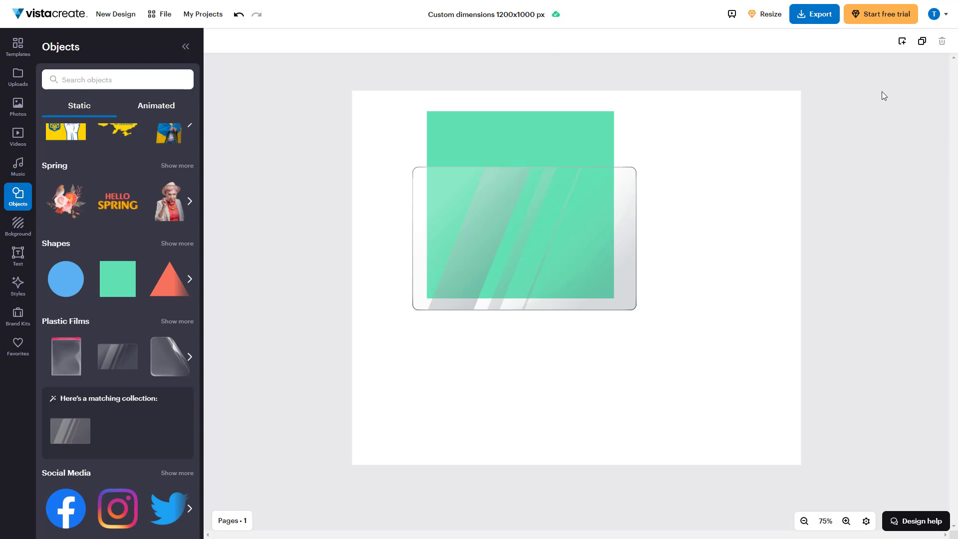
pyautogui.moveTo(902, 41)
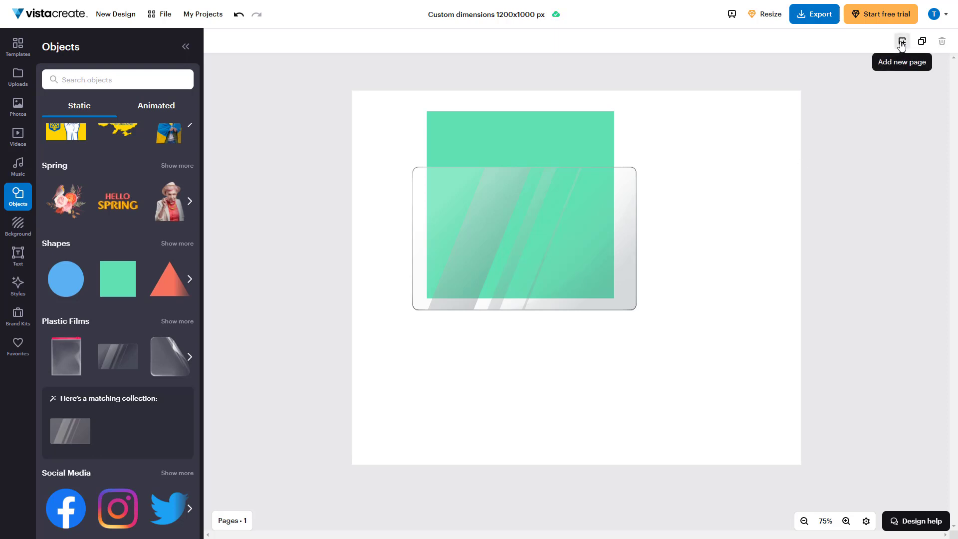
# Add a second blank page holding a shape, then clear the pouch selection
pyautogui.click(900, 41)
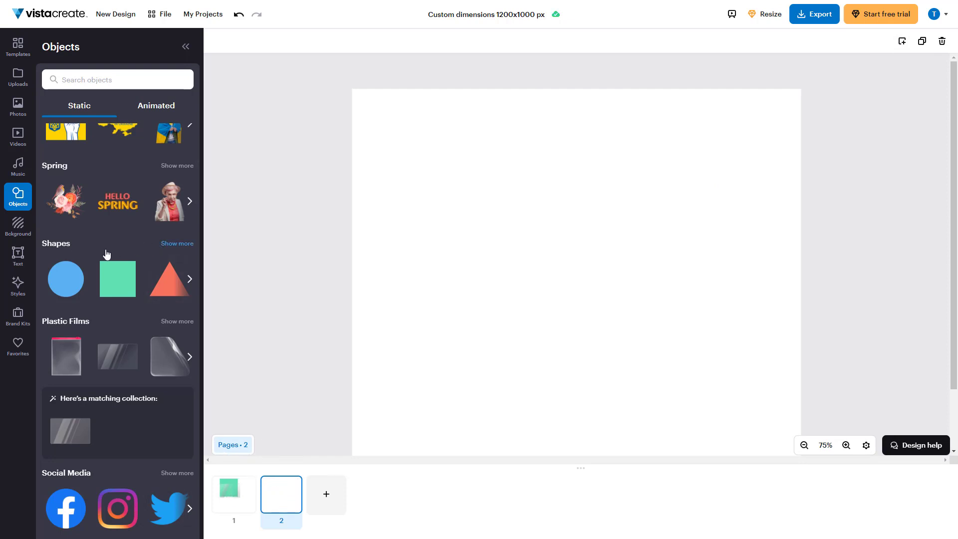
pyautogui.click(118, 279)
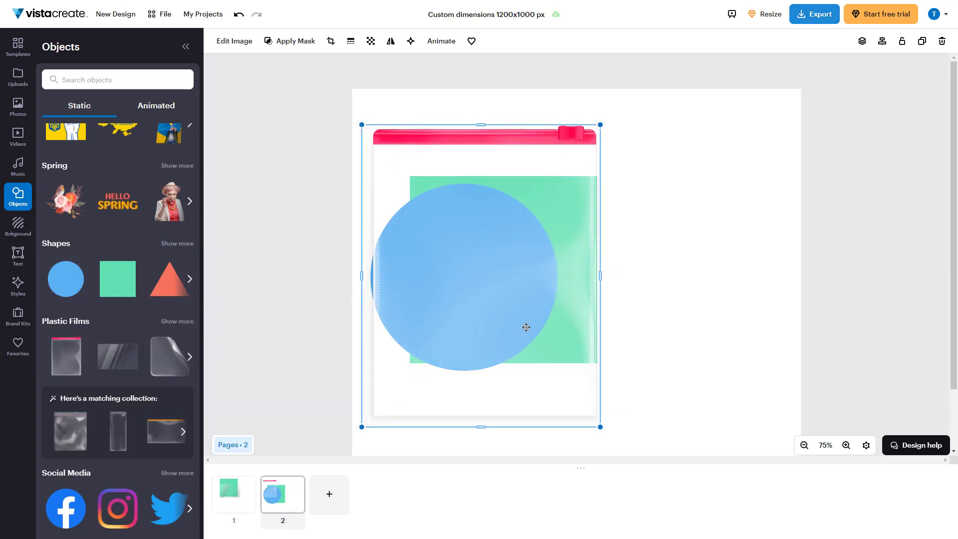
pyautogui.click(693, 286)
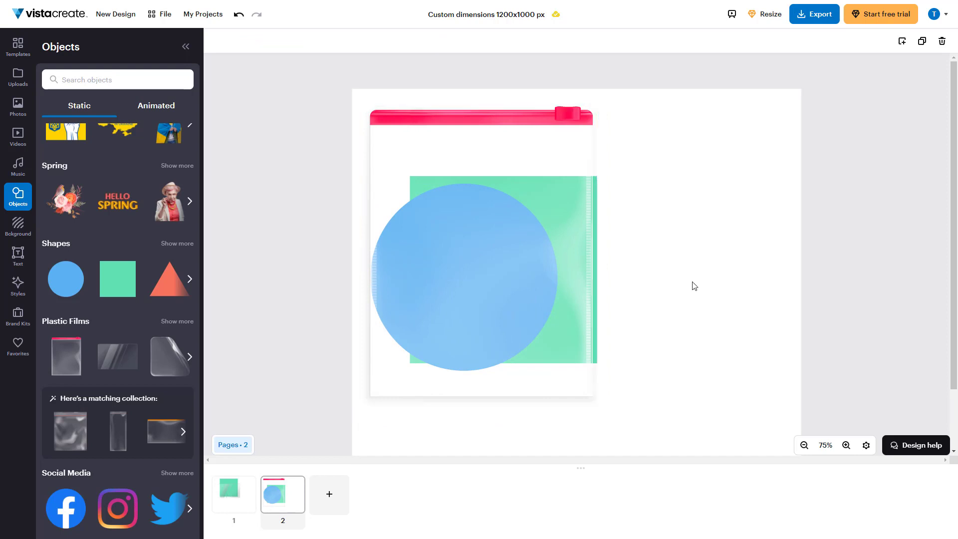
pyautogui.moveTo(328, 495)
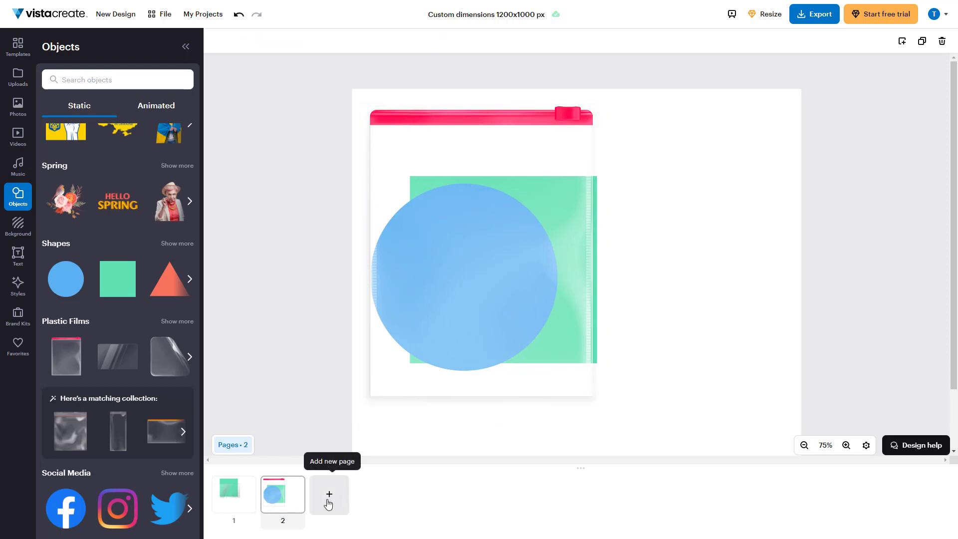
# Add a third page with the red scribble and drag a plastic film over its right side
pyautogui.click(328, 494)
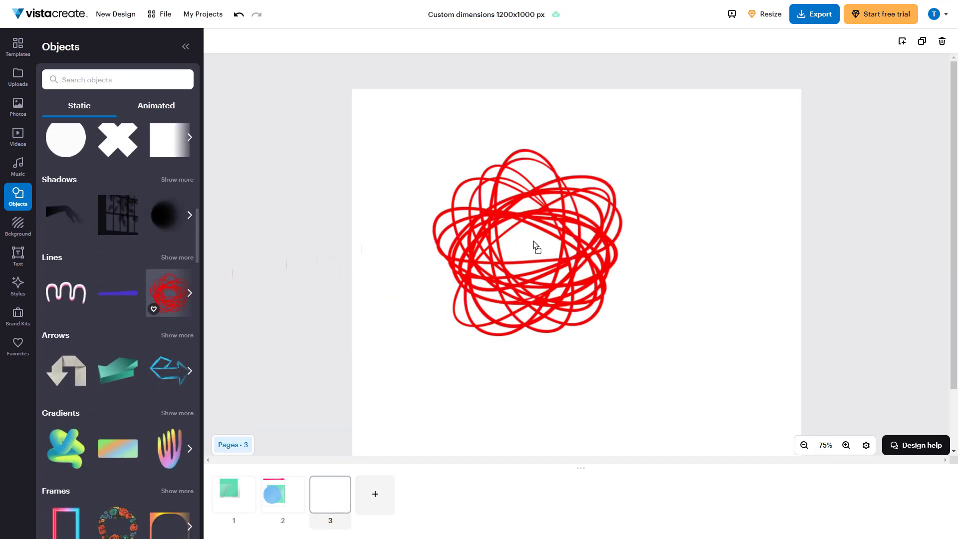
pyautogui.click(533, 242)
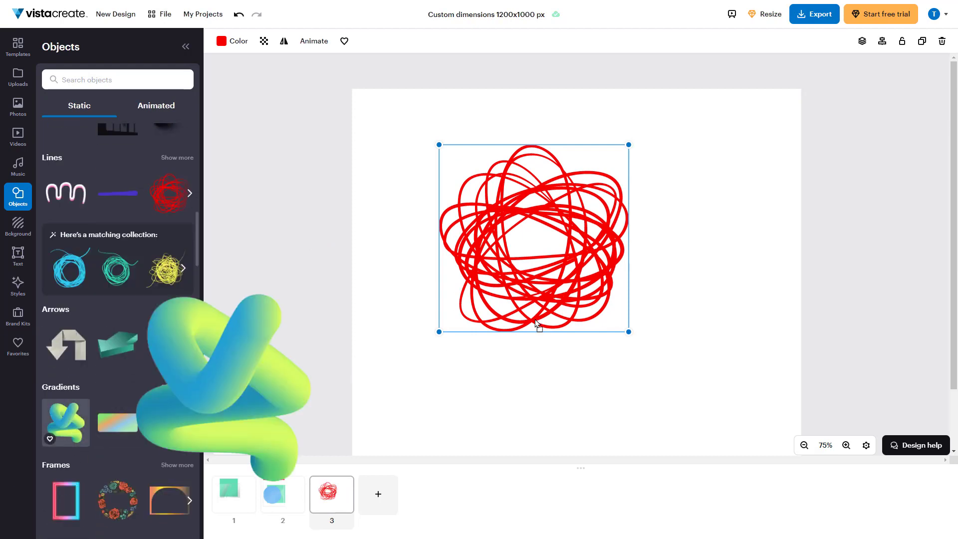
pyautogui.moveTo(65, 421); pyautogui.dragTo(633, 233)
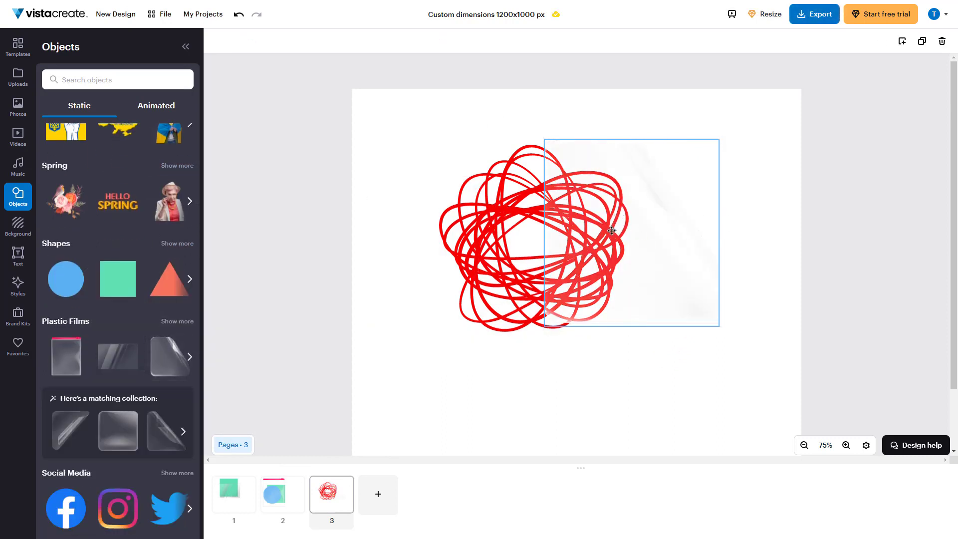
# Review page 2, then page 3 with the scribble, and return to page 2
pyautogui.click(282, 494)
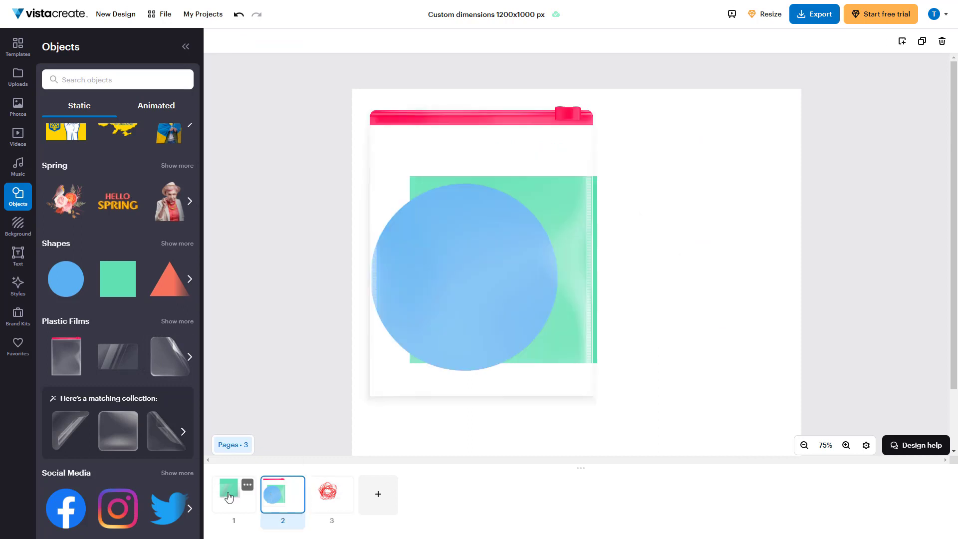
pyautogui.click(331, 494)
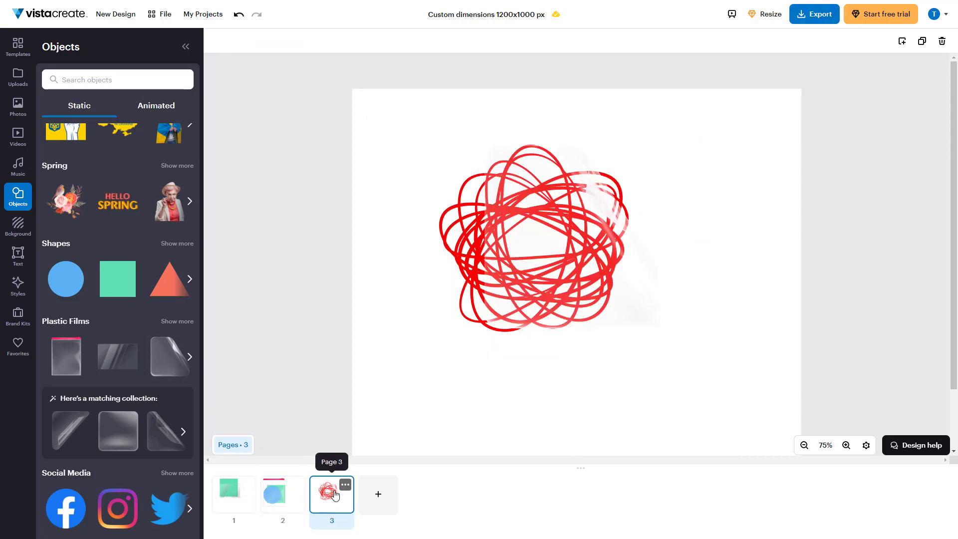
pyautogui.click(283, 494)
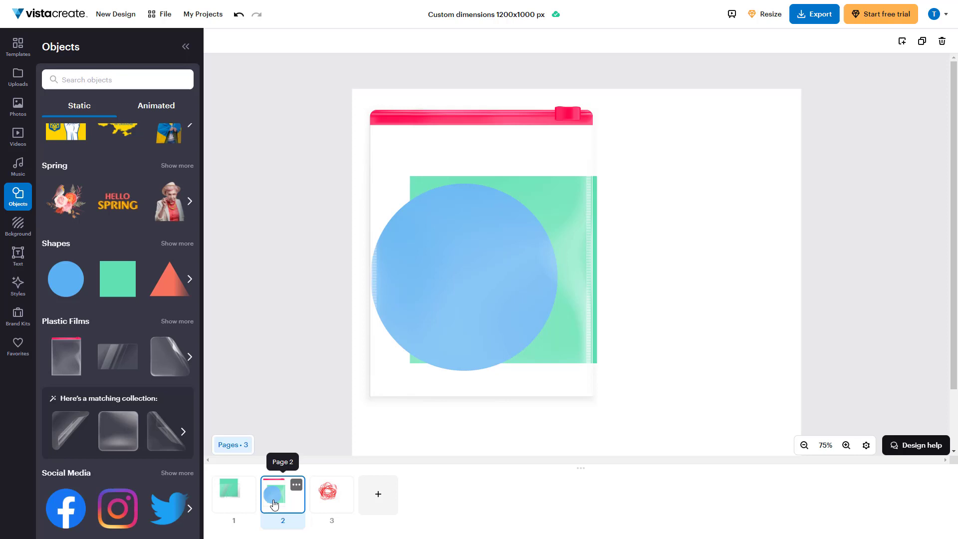
pyautogui.moveTo(298, 507)
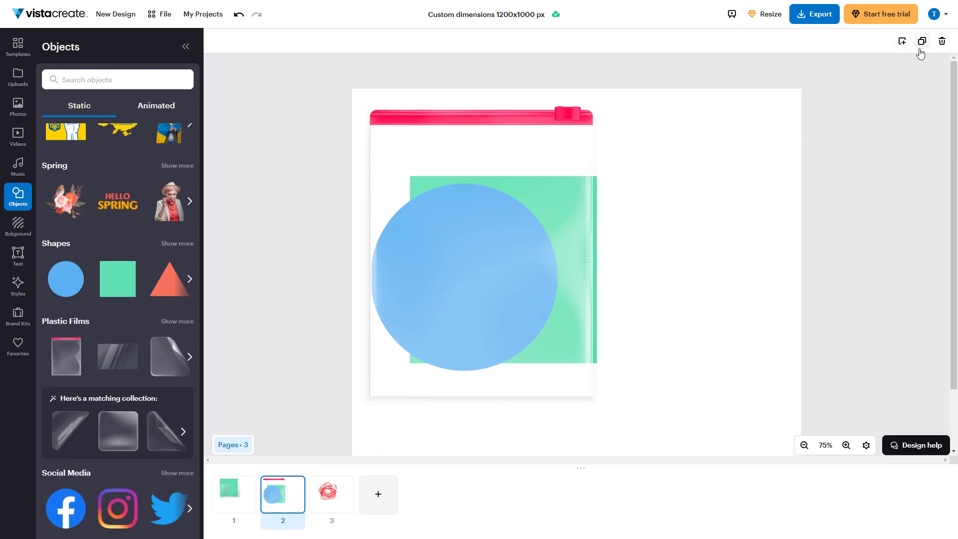
# Duplicate the circle-and-pouch page and view the resulting page 4
pyautogui.click(922, 41)
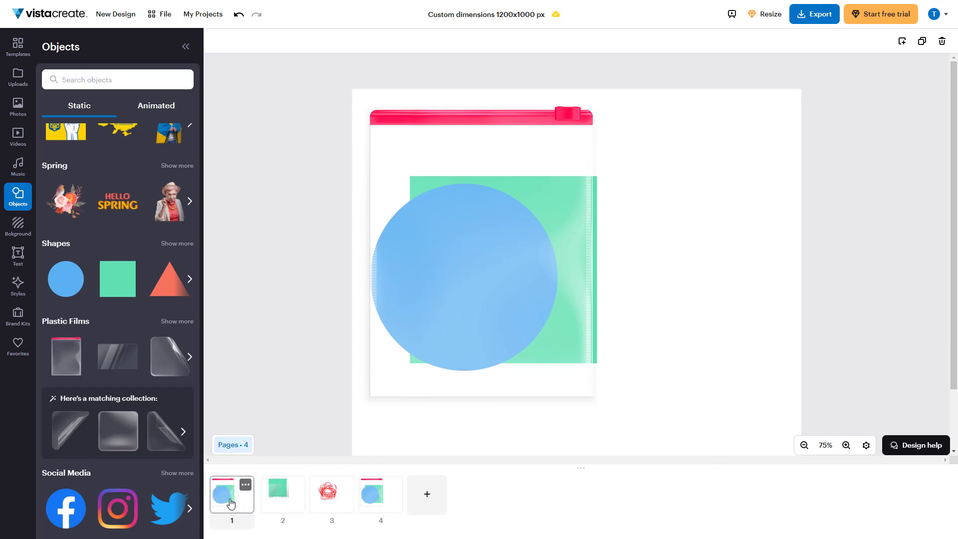
pyautogui.moveTo(312, 505)
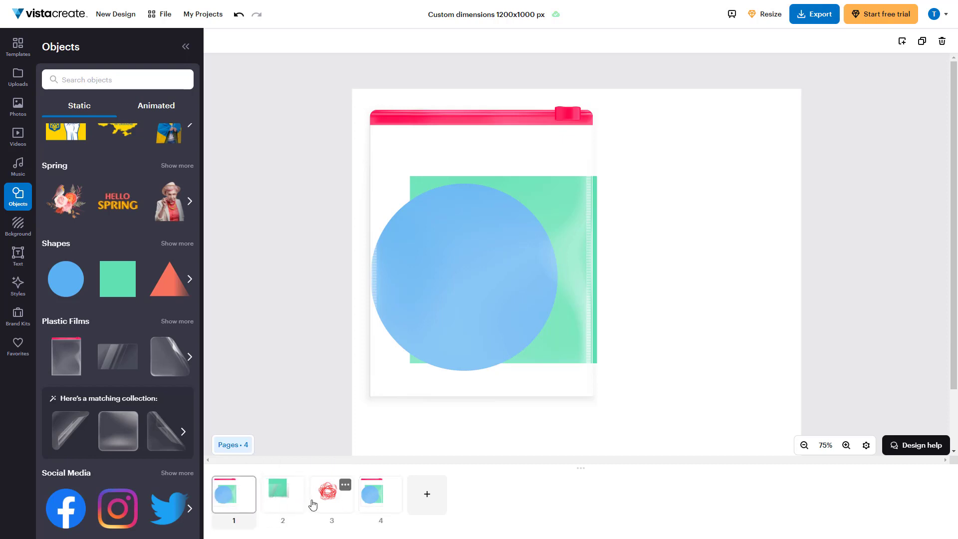
pyautogui.click(380, 494)
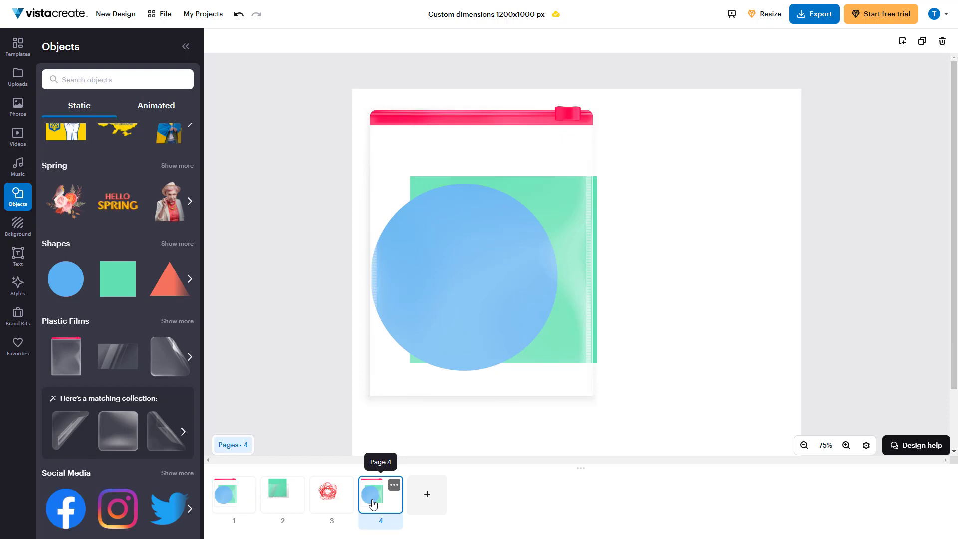
pyautogui.click(395, 486)
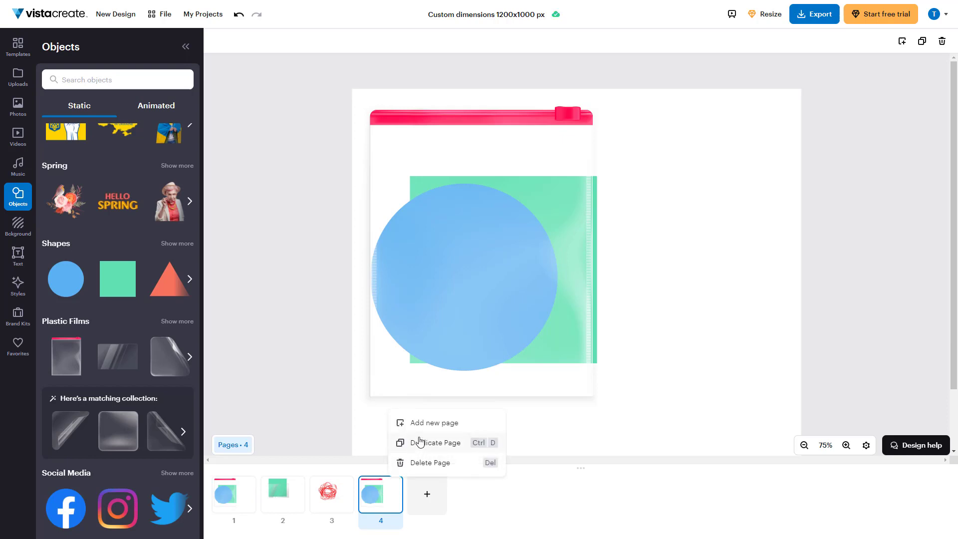
pyautogui.moveTo(425, 464)
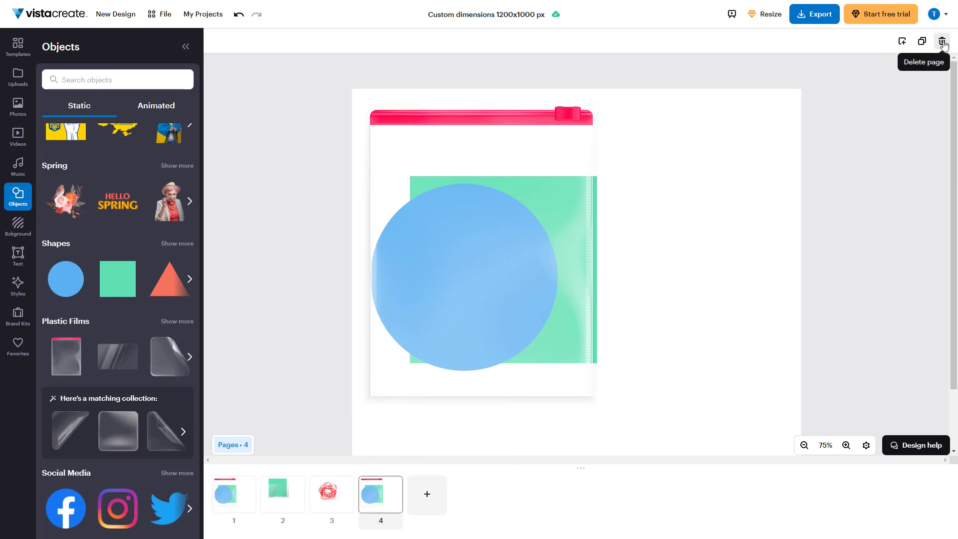
pyautogui.click(942, 41)
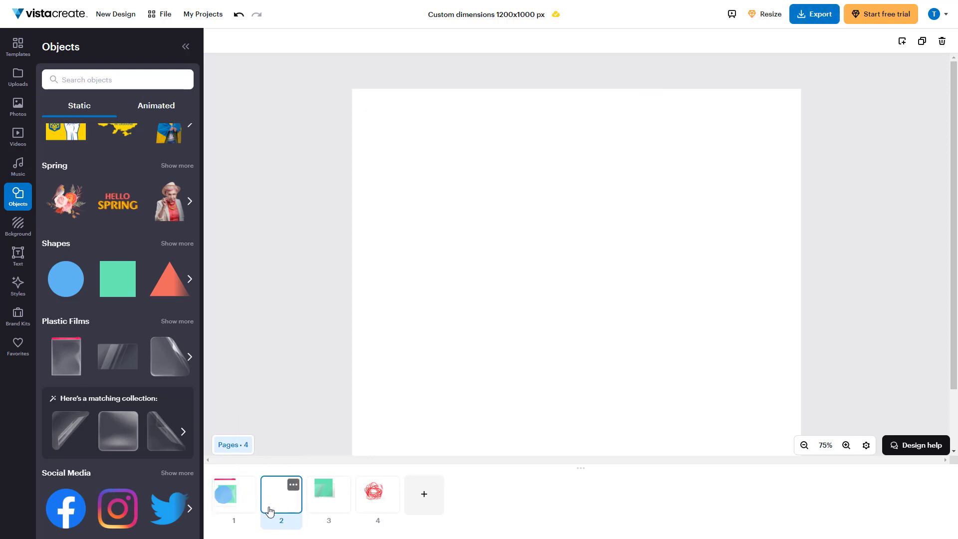
pyautogui.moveTo(296, 506)
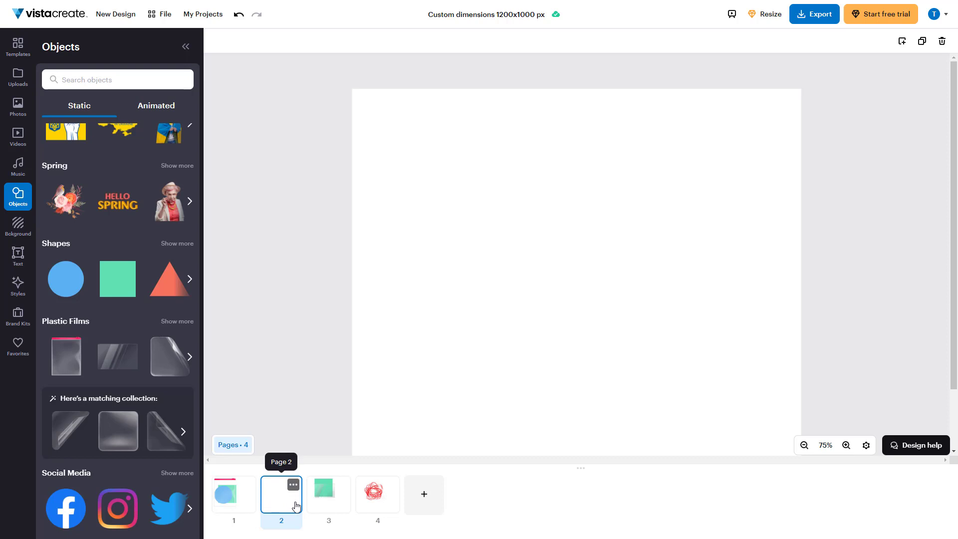
pyautogui.moveTo(311, 492)
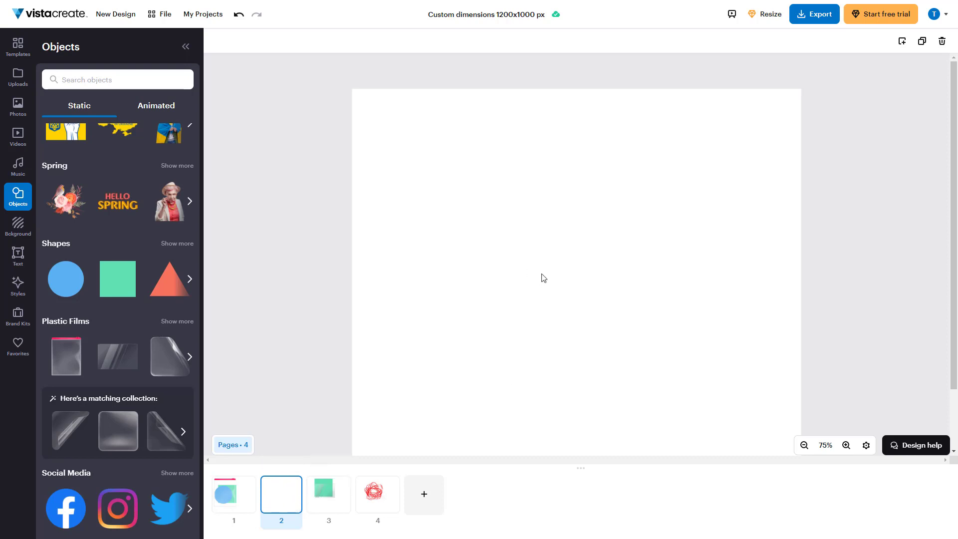
pyautogui.moveTo(350, 437)
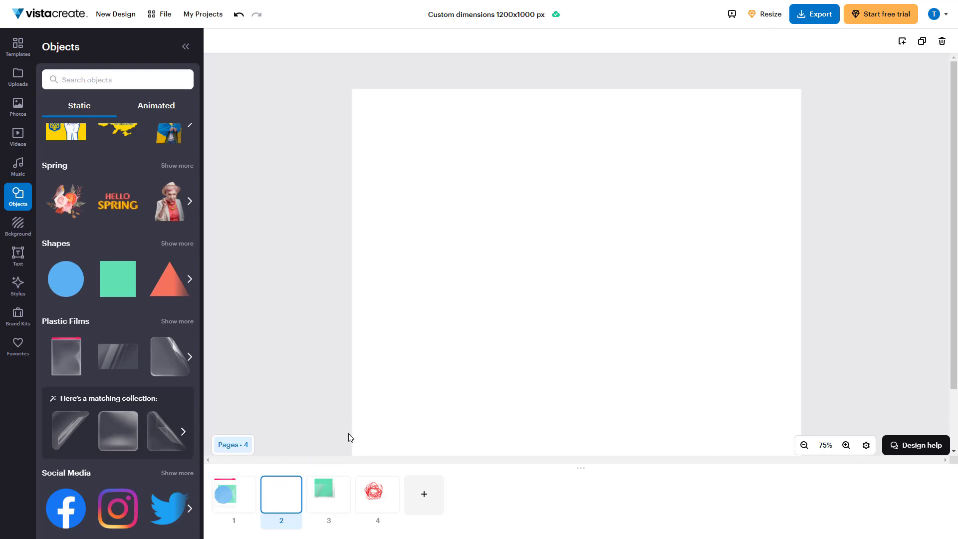
# View the green square and plastic film page, now third in the design
pyautogui.click(329, 494)
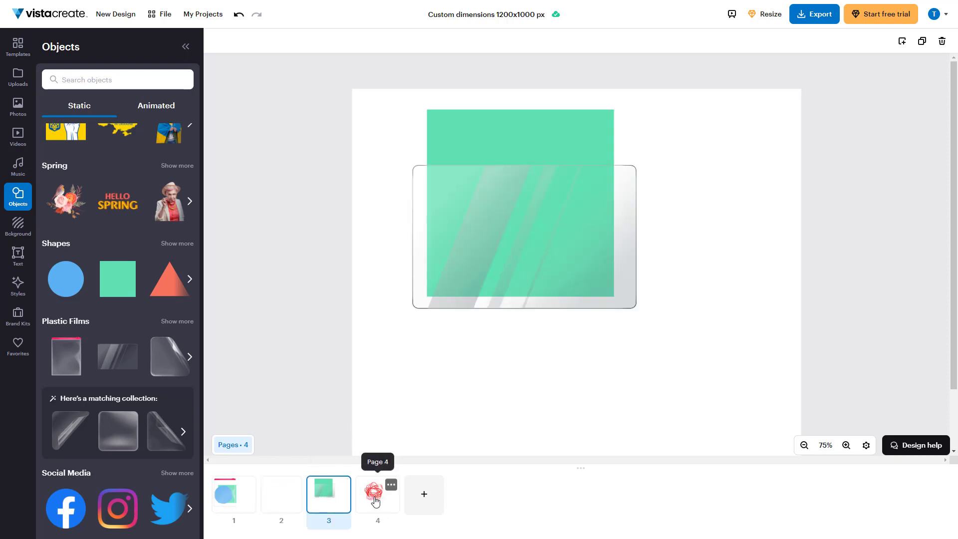